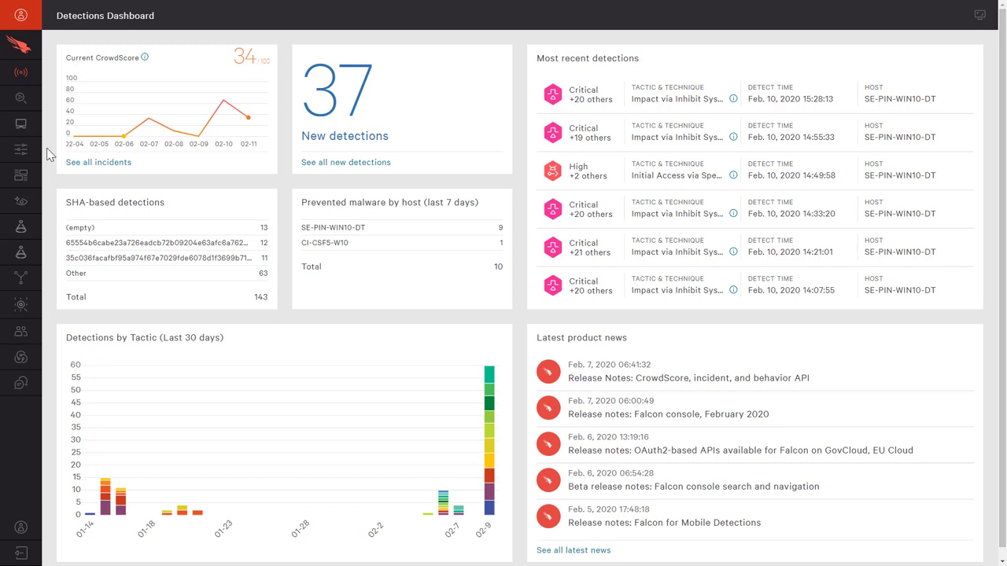
# Show the Configuration menu listing policies, rule groups and exclusions.
pyautogui.click(22, 149)
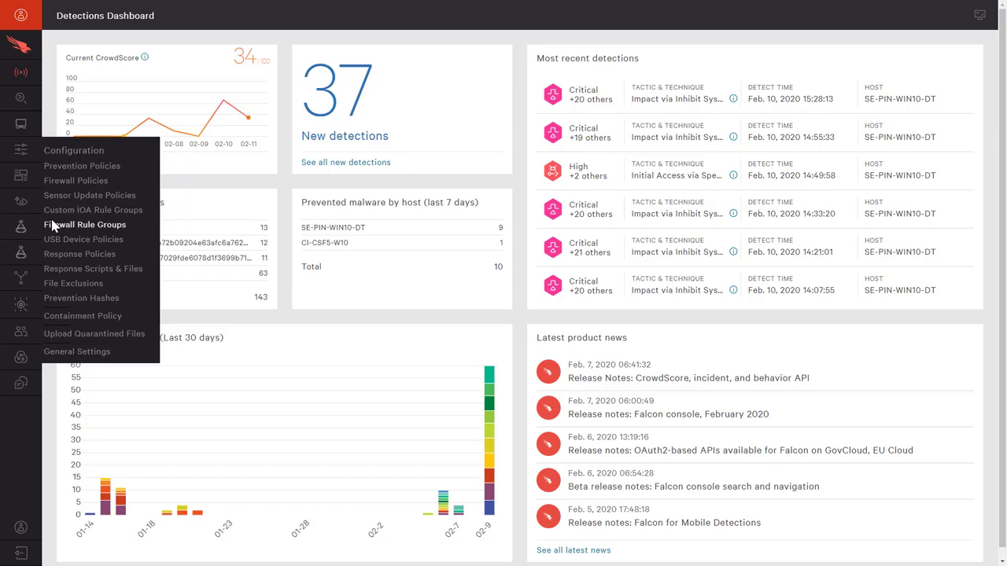
# Create an empty firewall rule group 'Laptop rules' described as 'Rules for corporate laptops'.
pyautogui.click(83, 224)
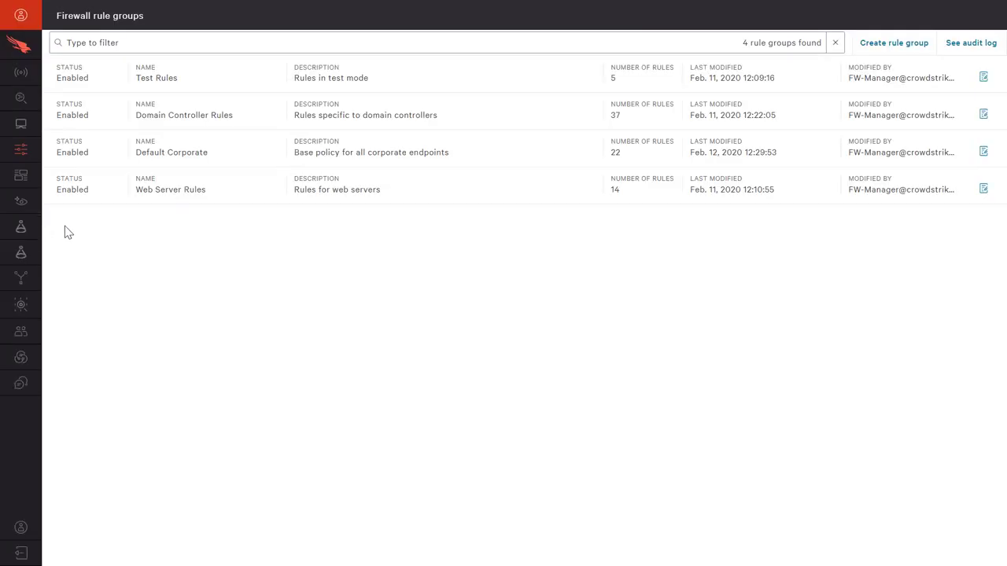
pyautogui.click(893, 42)
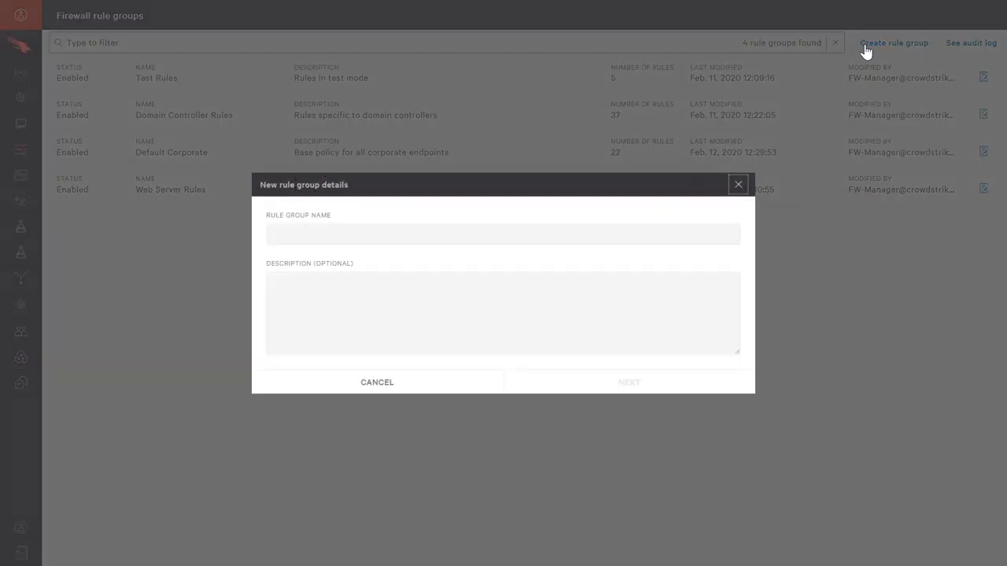
pyautogui.write('Rules for corporate laptops')
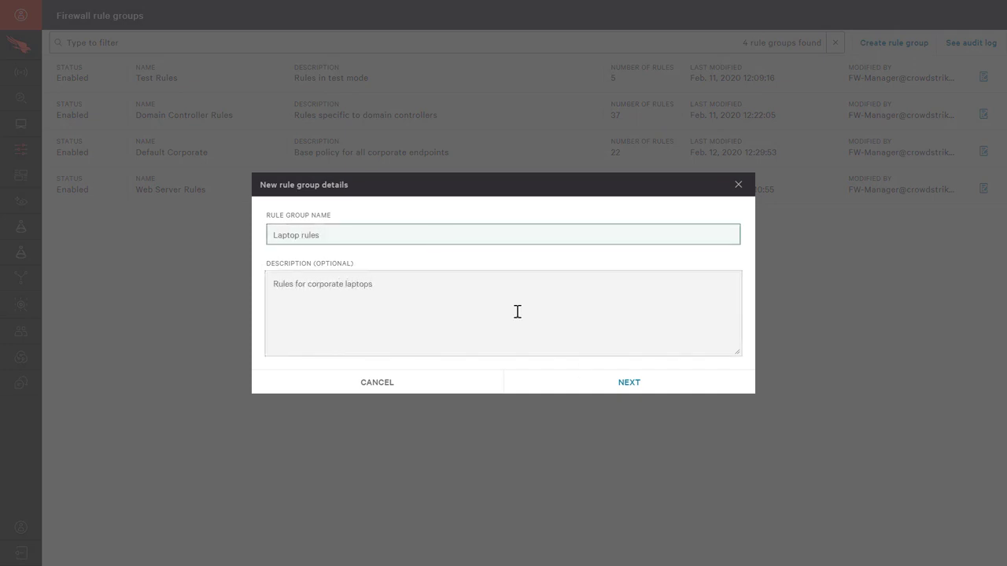
pyautogui.click(629, 382)
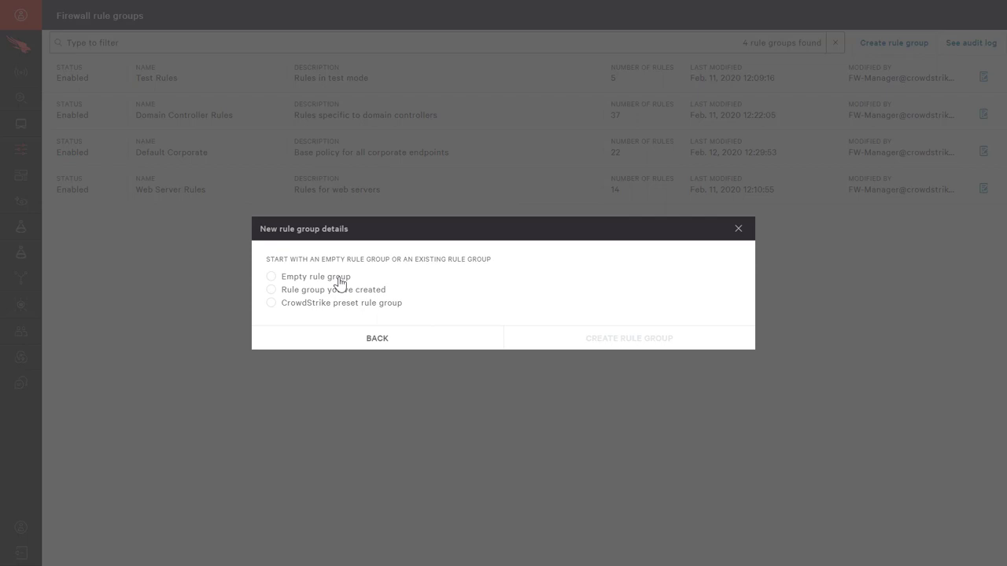
pyautogui.click(271, 277)
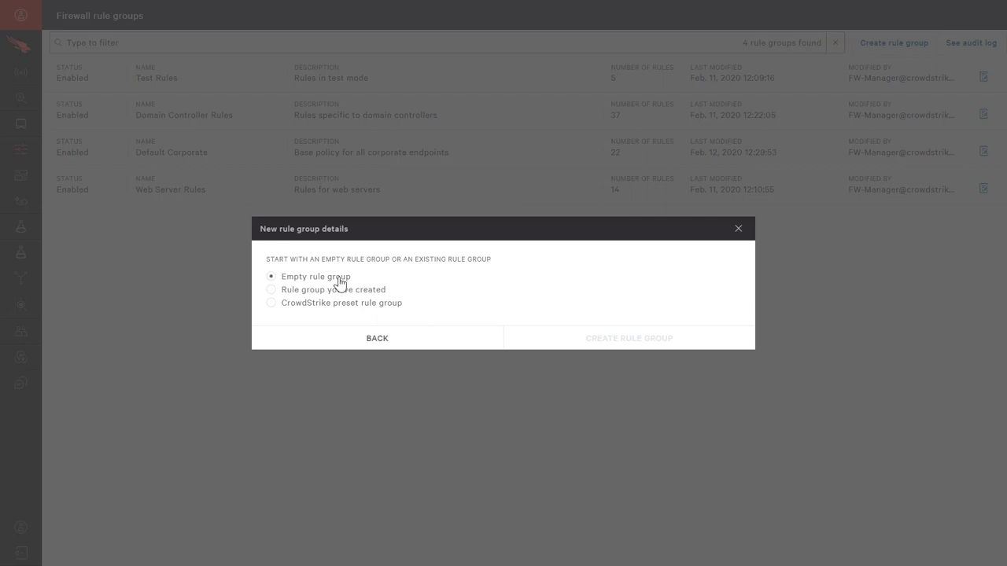
pyautogui.click(627, 336)
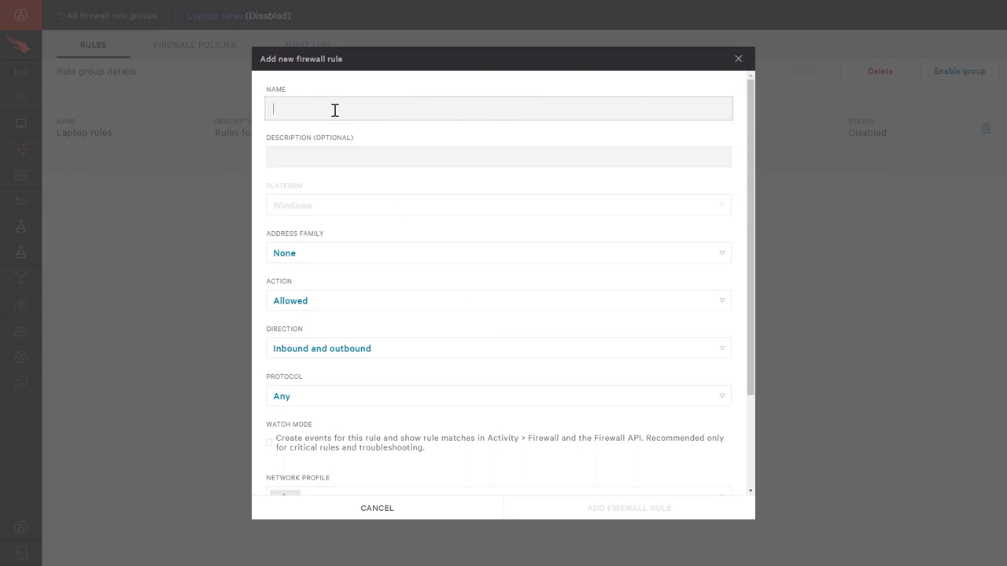
# Add a 'Block ping' rule blocking outbound-only ICMPv4 traffic to remote address 8.8.8.8.
pyautogui.write('Block ping')
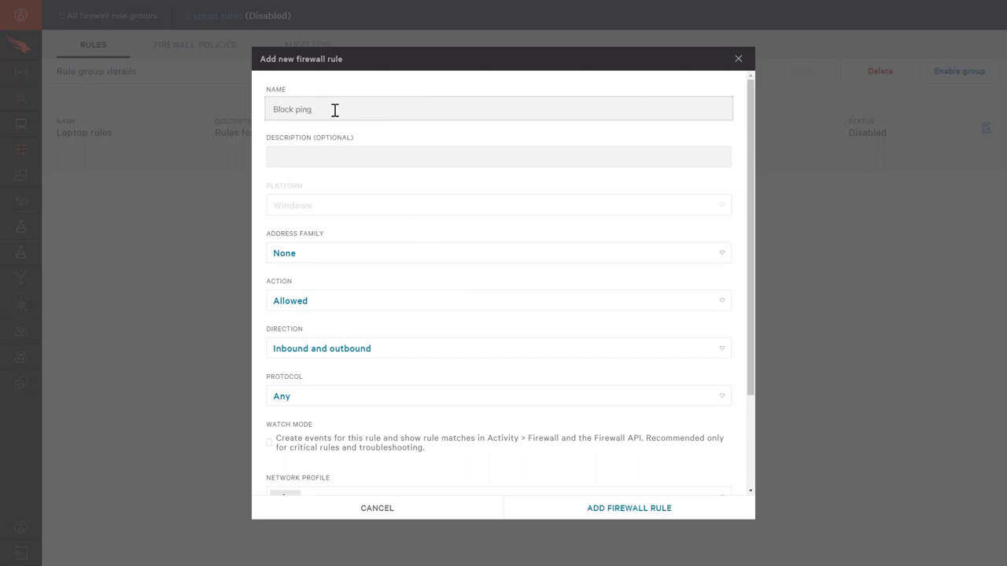
pyautogui.write('Blocking of DNS server')
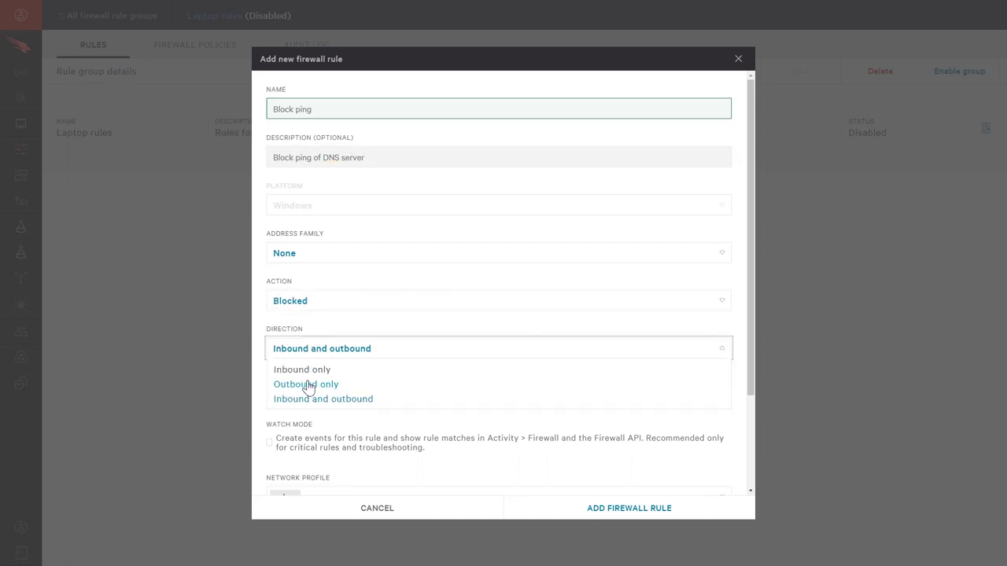
pyautogui.click(305, 384)
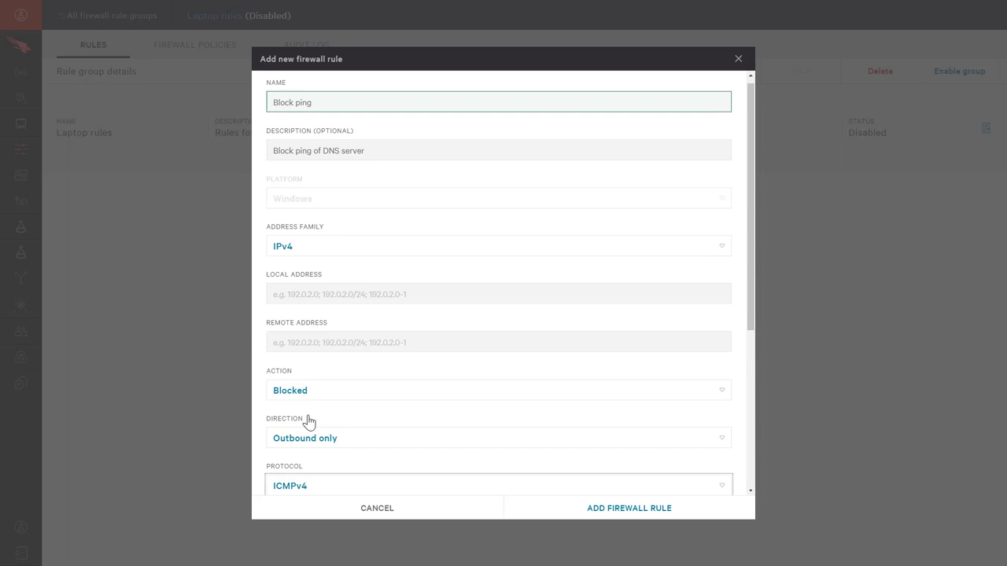
pyautogui.write('8.8.8.8')
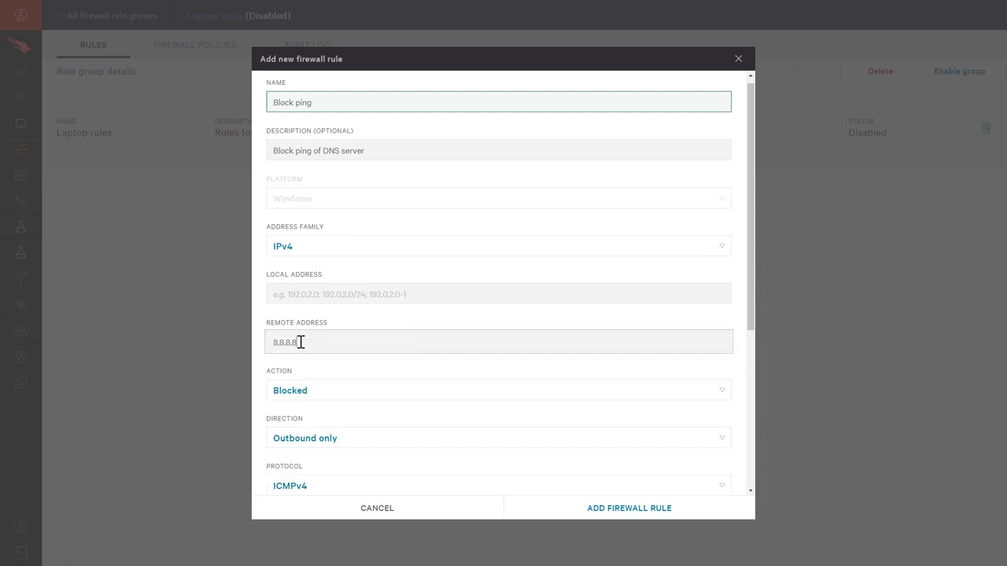
pyautogui.scroll(-3)
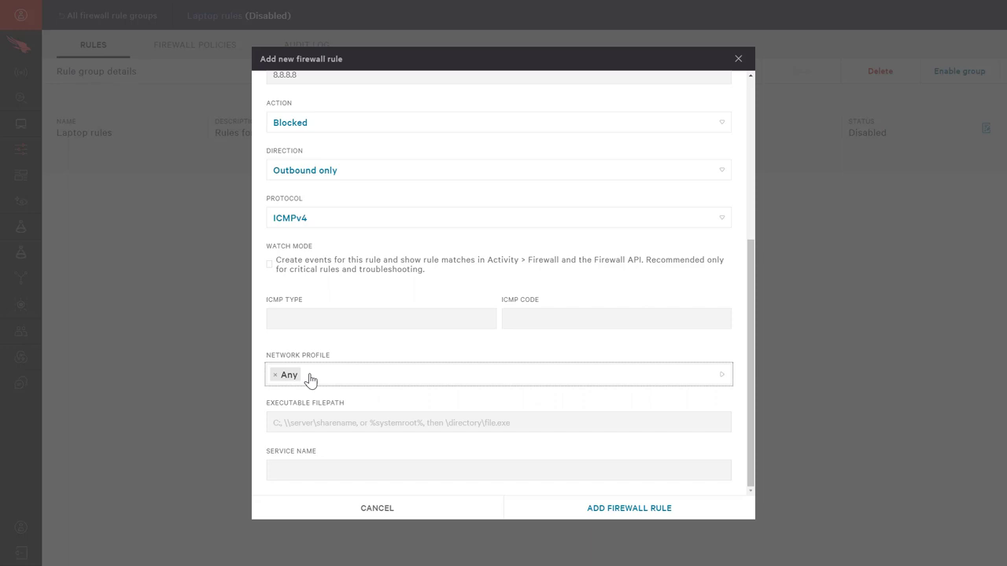
pyautogui.moveTo(551, 500)
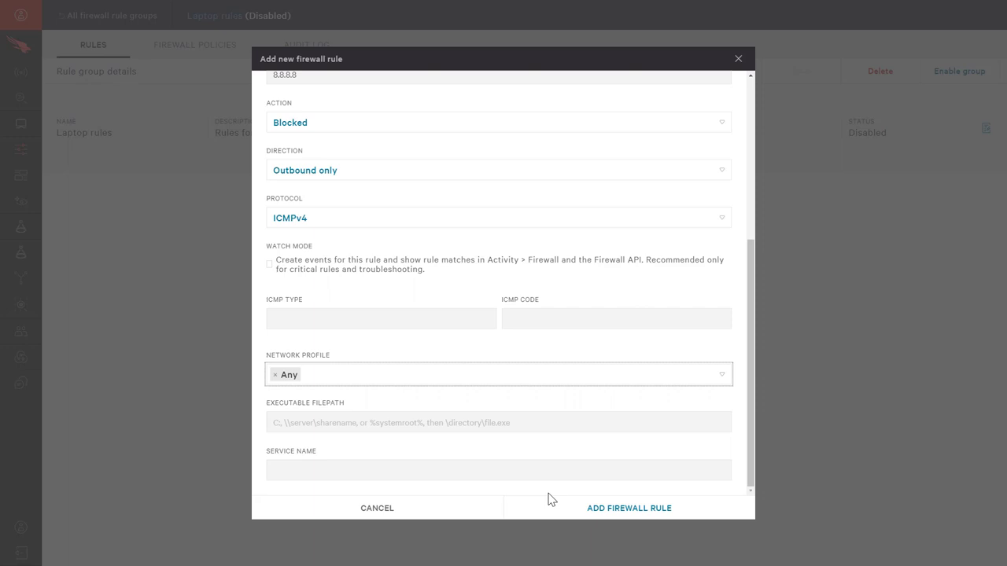
pyautogui.click(499, 422)
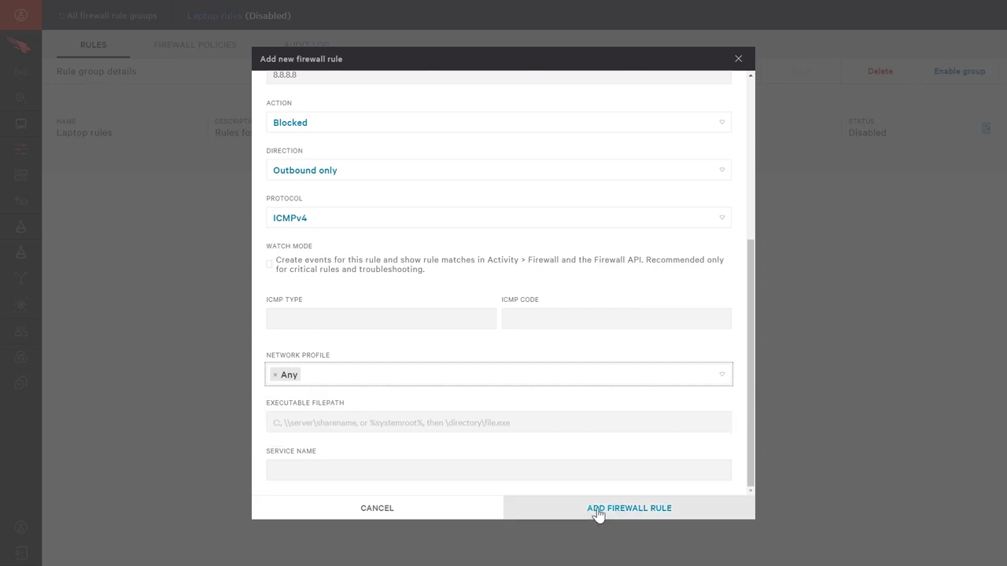
pyautogui.click(629, 508)
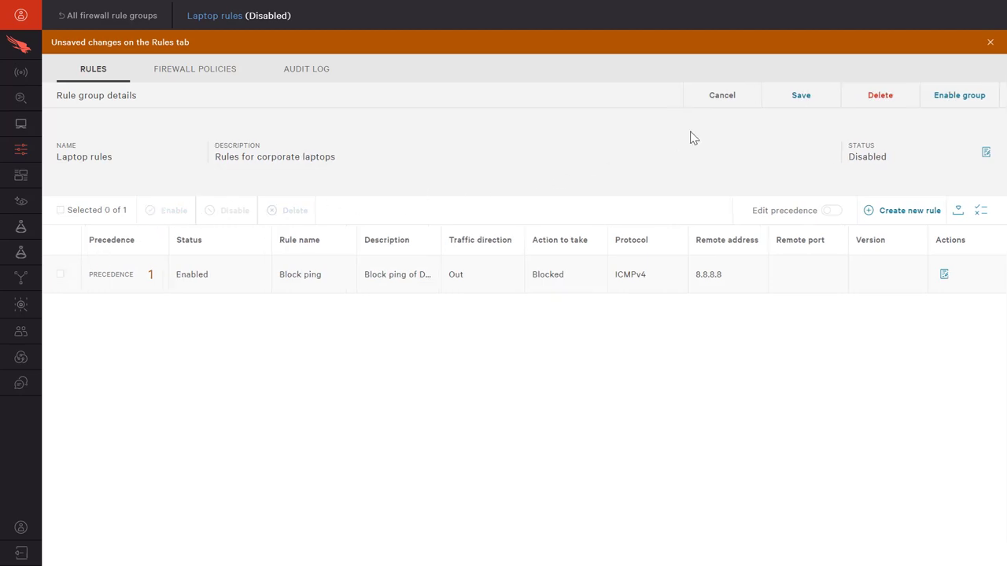
# Save the Laptop rules group, enable it, and go to the firewall policies list.
pyautogui.click(799, 94)
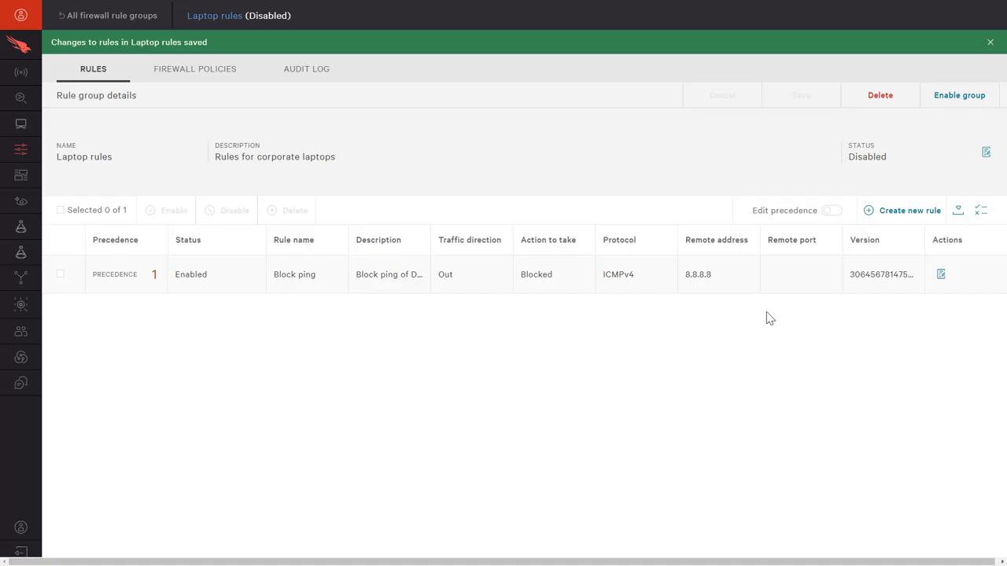
pyautogui.click(960, 95)
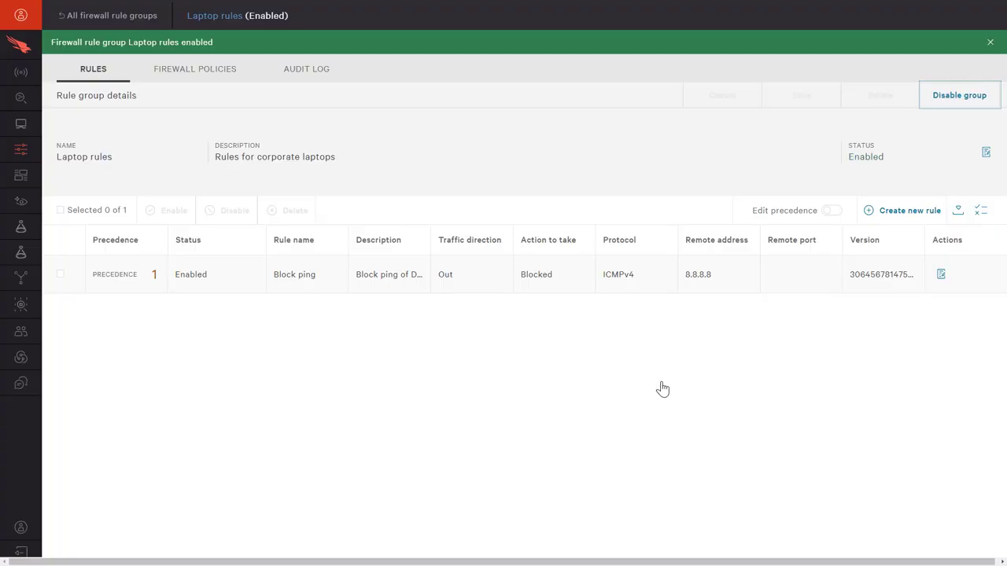
pyautogui.click(195, 69)
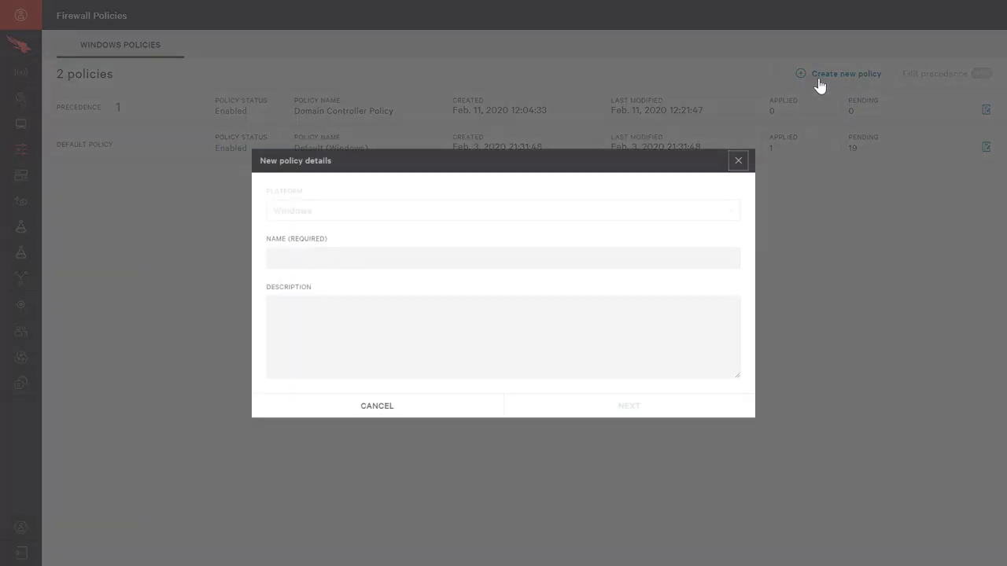
# Create an empty Windows firewall policy named 'Laptop policy'.
pyautogui.write('Laptop policy')
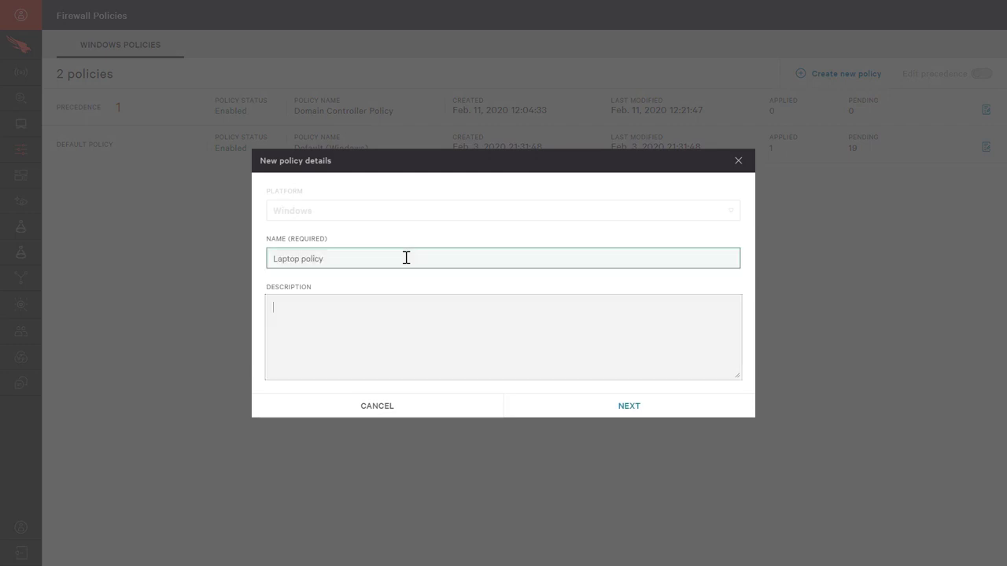
pyautogui.click(629, 406)
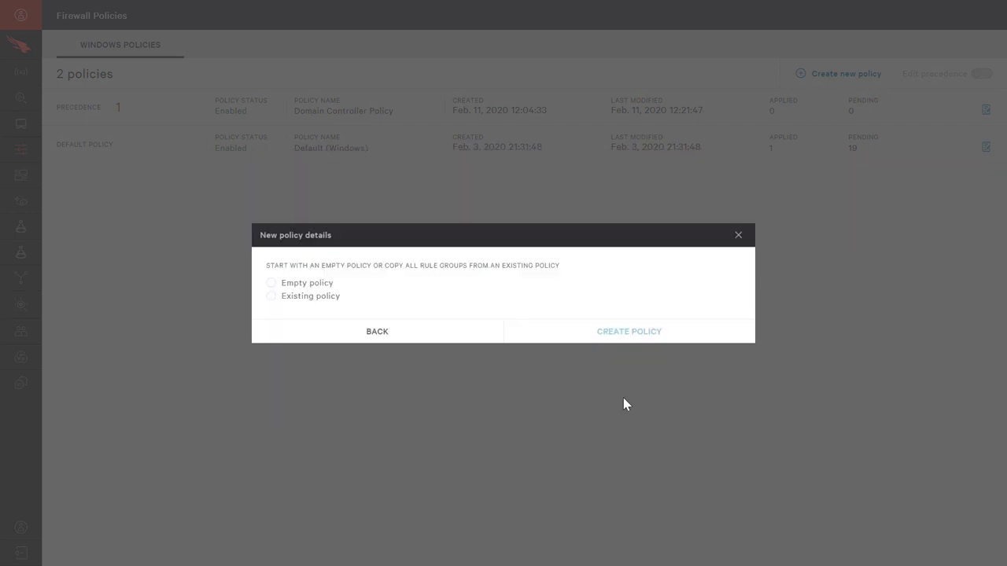
pyautogui.click(270, 283)
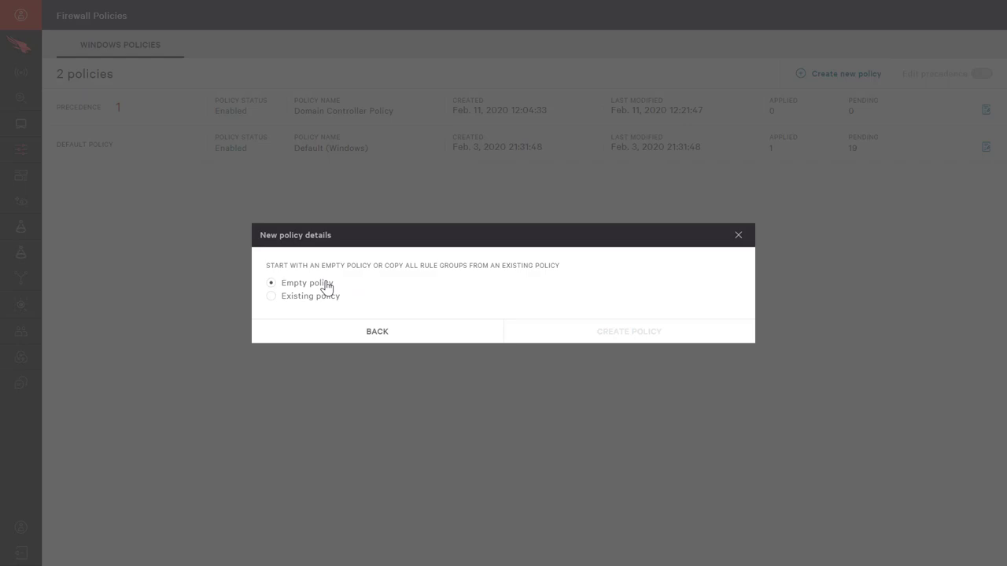
pyautogui.click(628, 330)
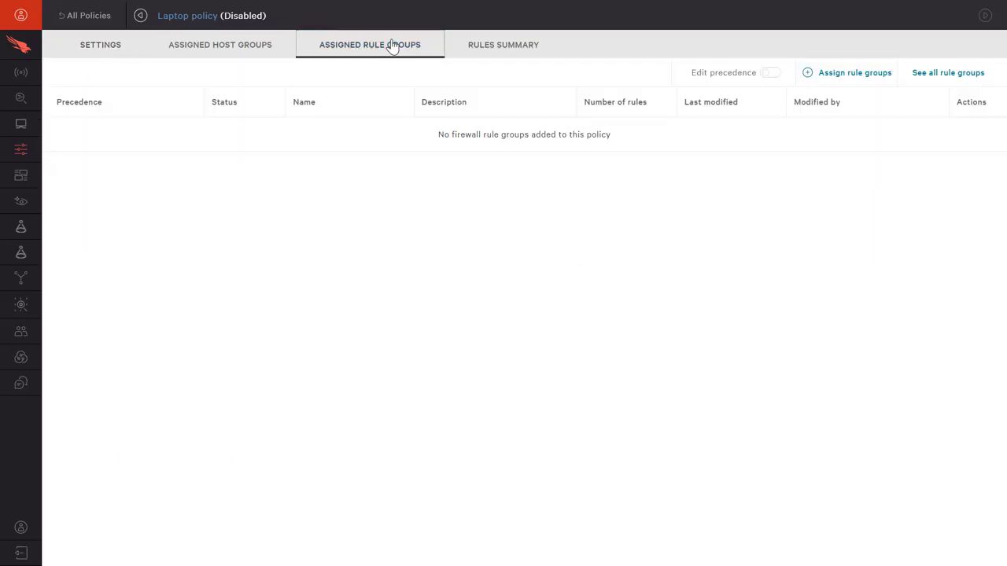
# Assign Laptop rules and Default Corporate to Laptop policy, keeping Laptop rules first in precedence.
pyautogui.click(854, 72)
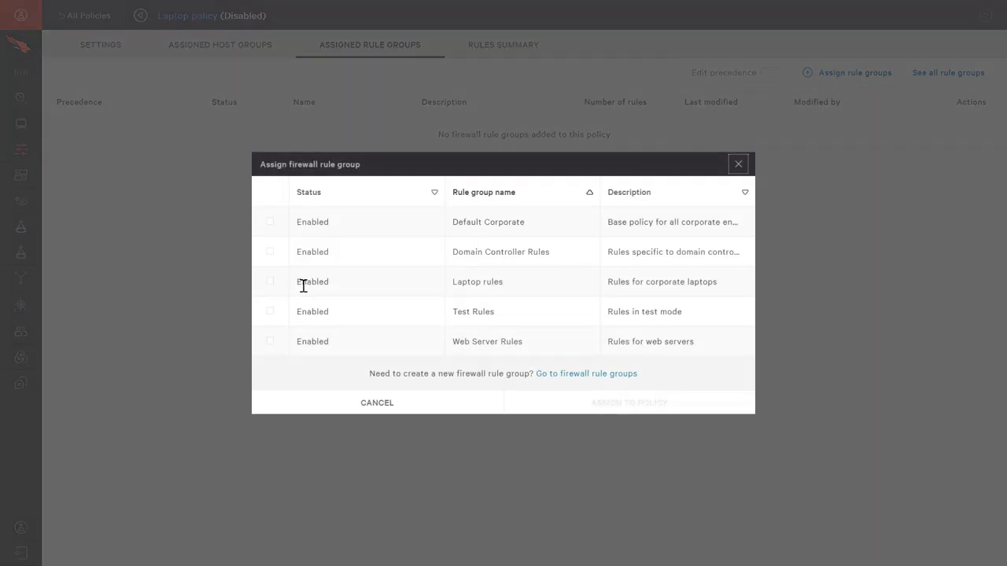
pyautogui.click(269, 282)
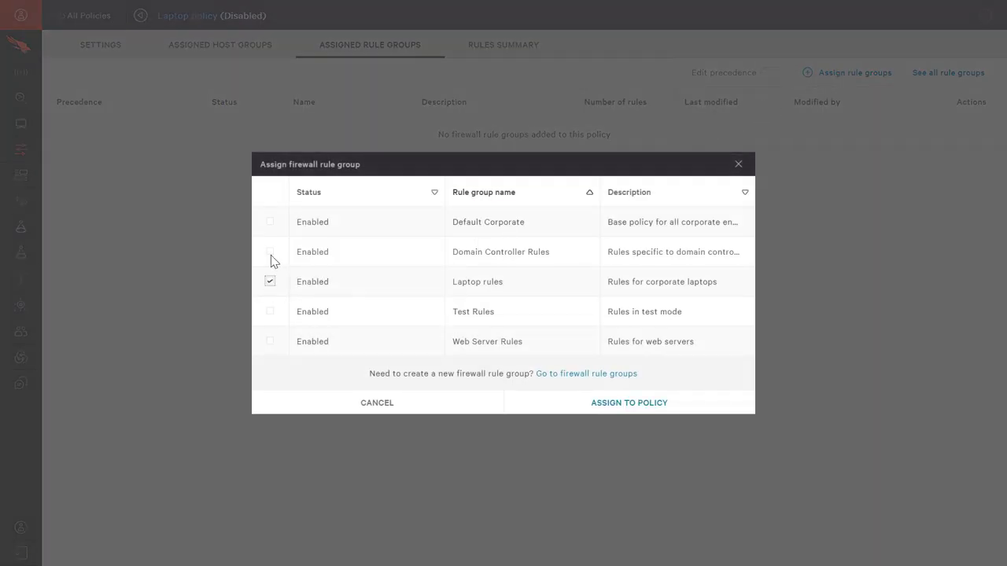
pyautogui.click(270, 222)
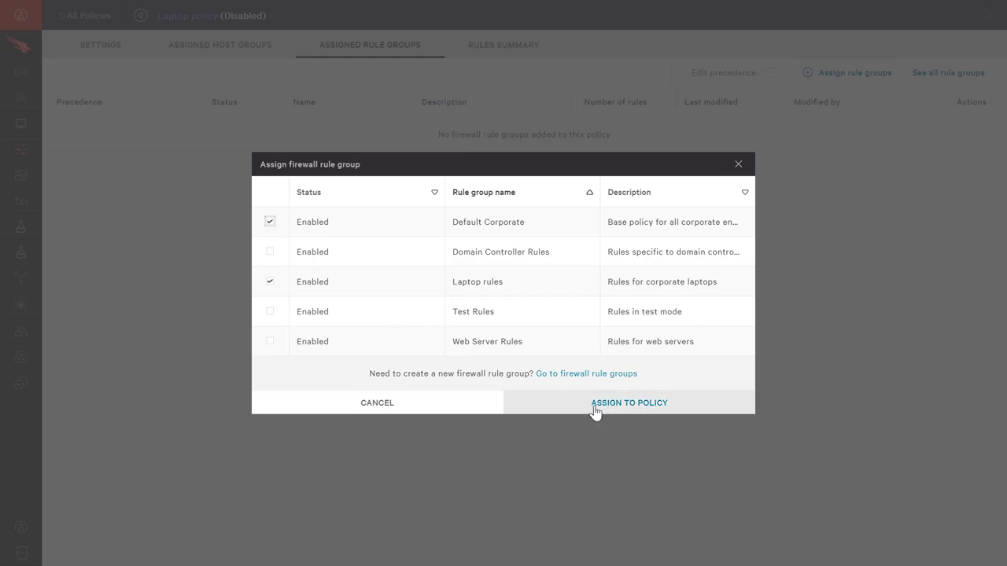
pyautogui.click(630, 402)
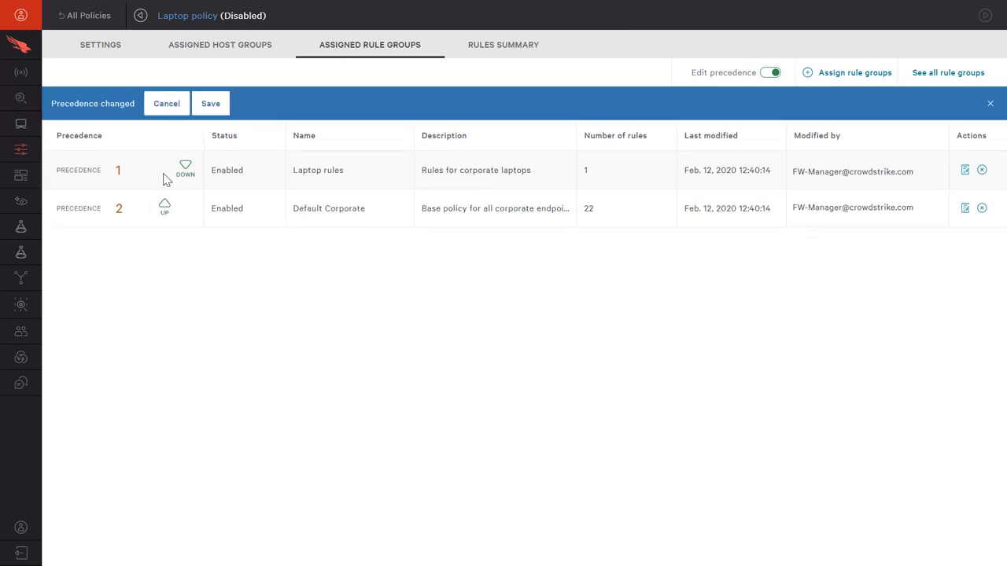
pyautogui.click(167, 104)
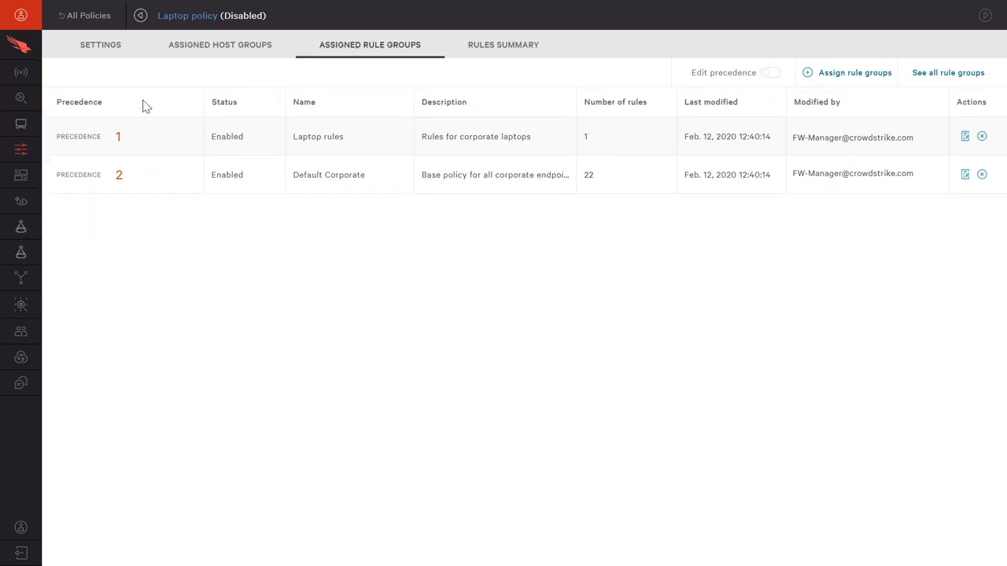
pyautogui.click(101, 44)
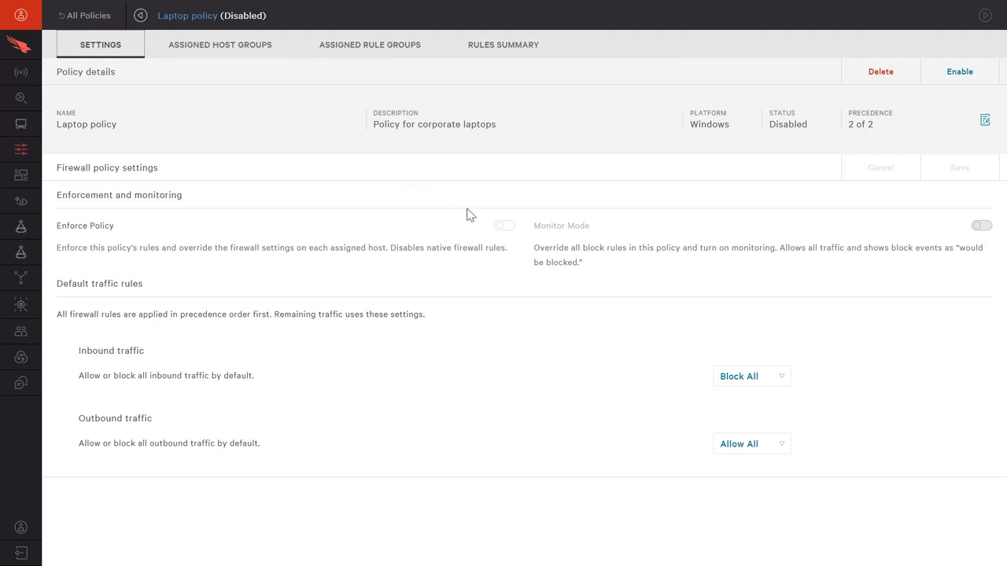
# Turn on Enforce Policy for Laptop policy, save the change, and enable the policy.
pyautogui.click(504, 227)
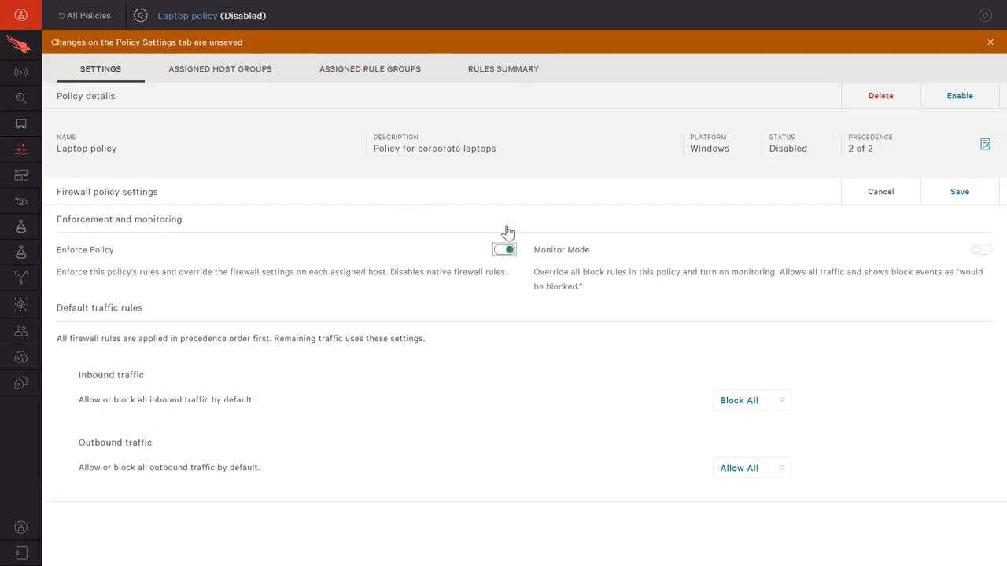
pyautogui.moveTo(859, 205)
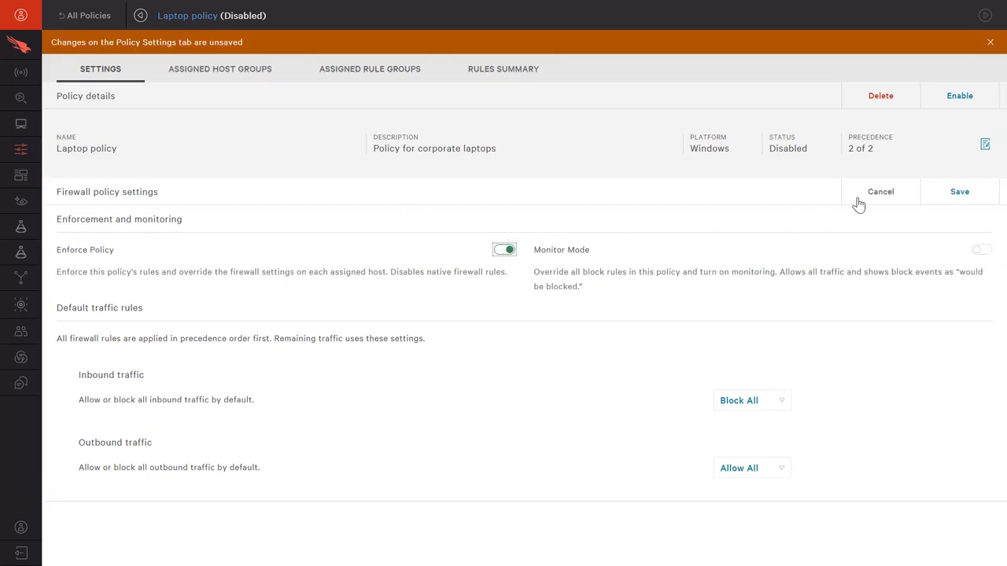
pyautogui.click(960, 192)
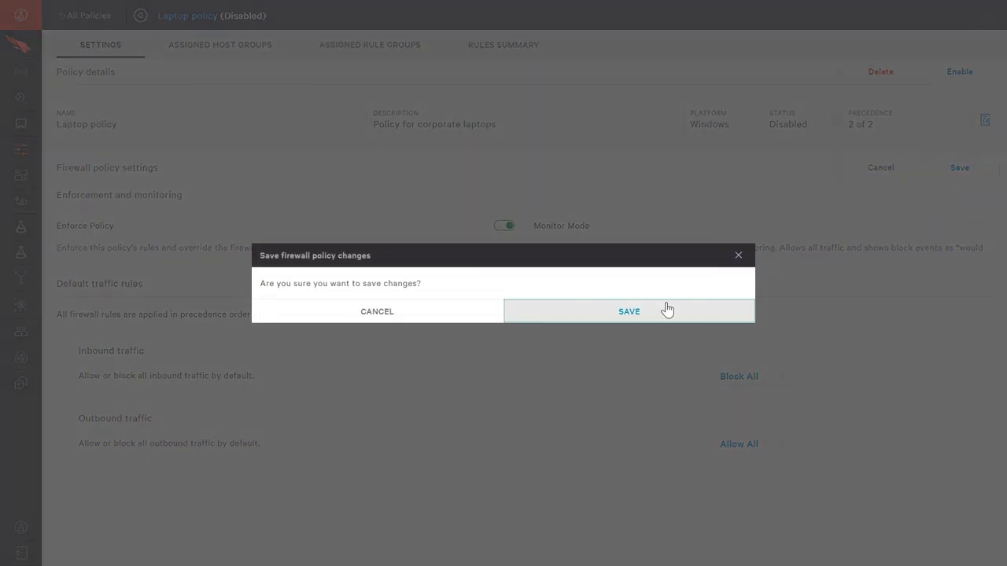
pyautogui.click(630, 312)
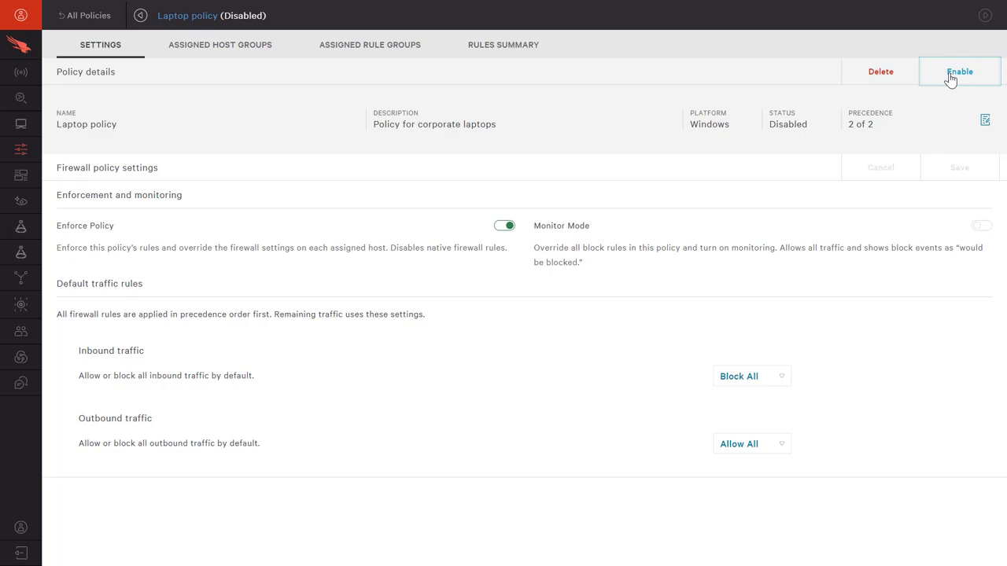
pyautogui.click(960, 72)
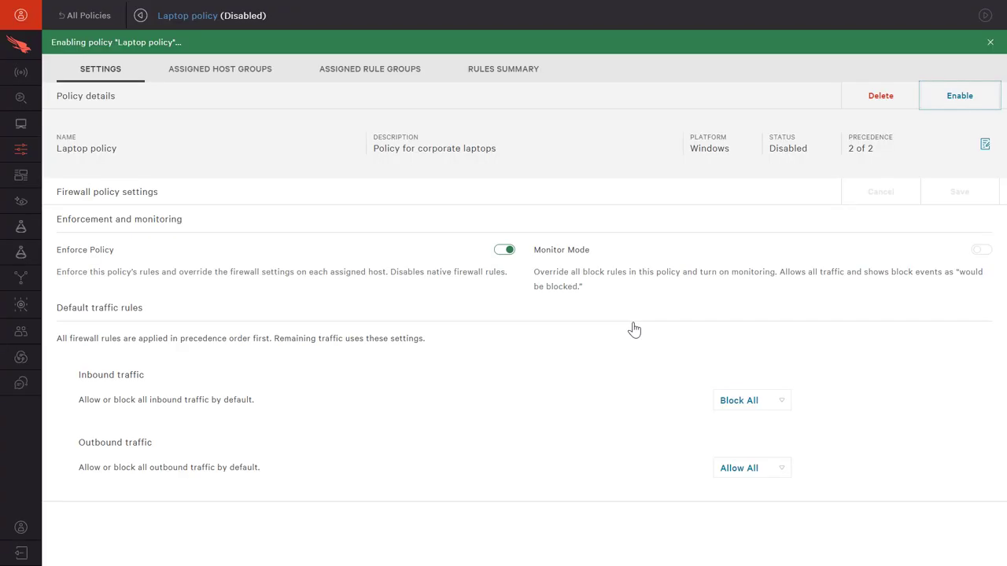
pyautogui.moveTo(635, 329)
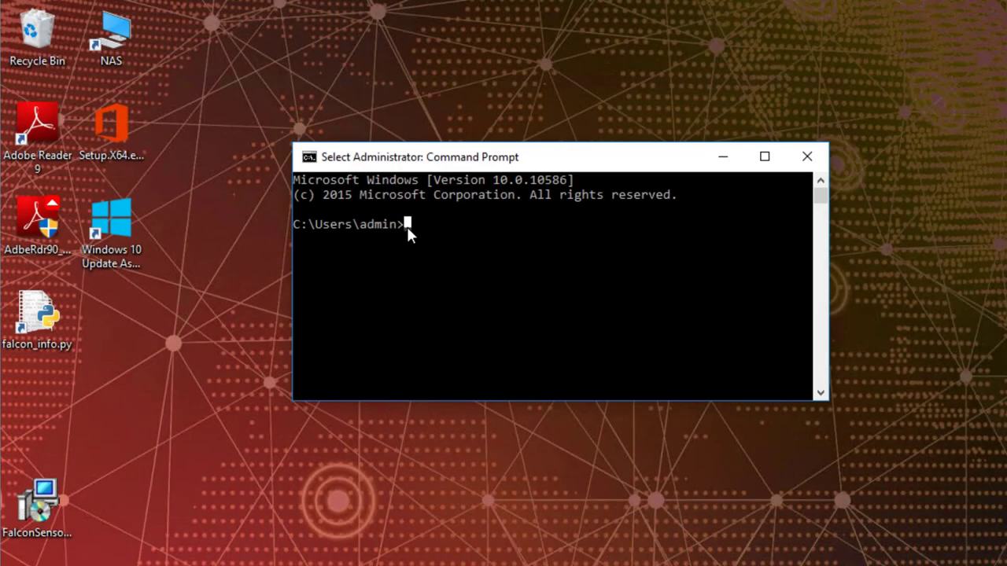
# Enter 'ping 8.8.8.8' in Command Prompt to test the laptop's connectivity.
pyautogui.write('ping')
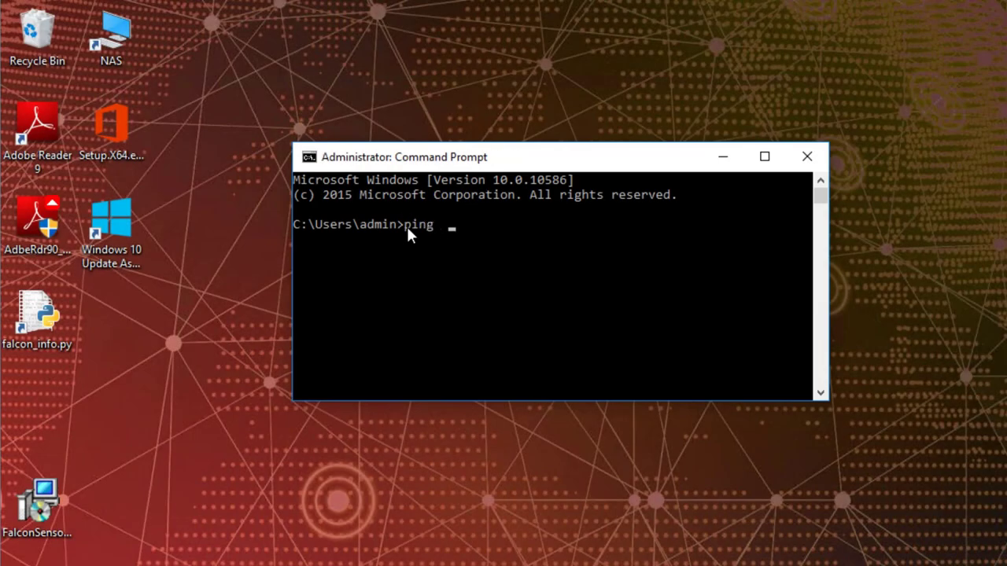
pyautogui.write('8.8.')
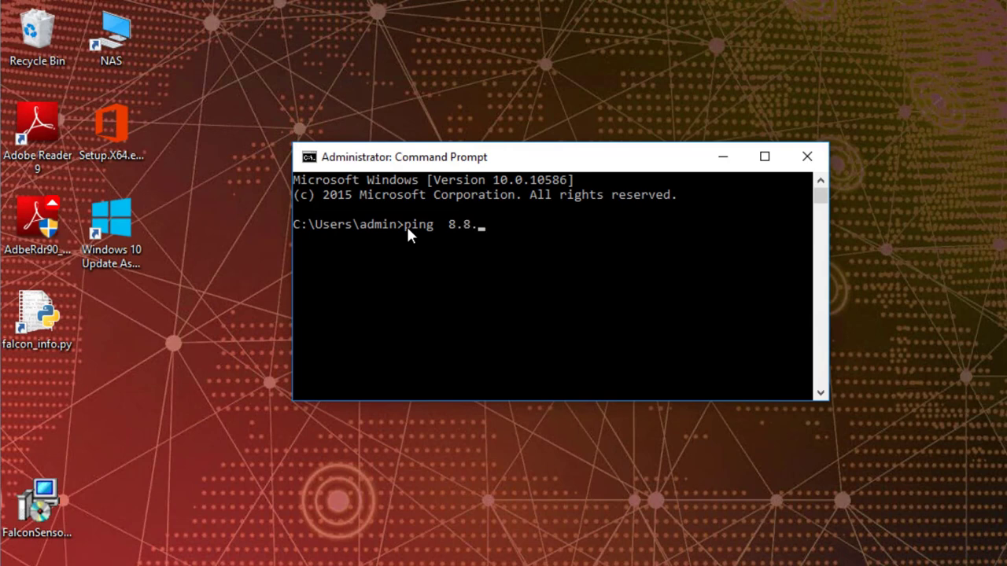
pyautogui.write('8.8')
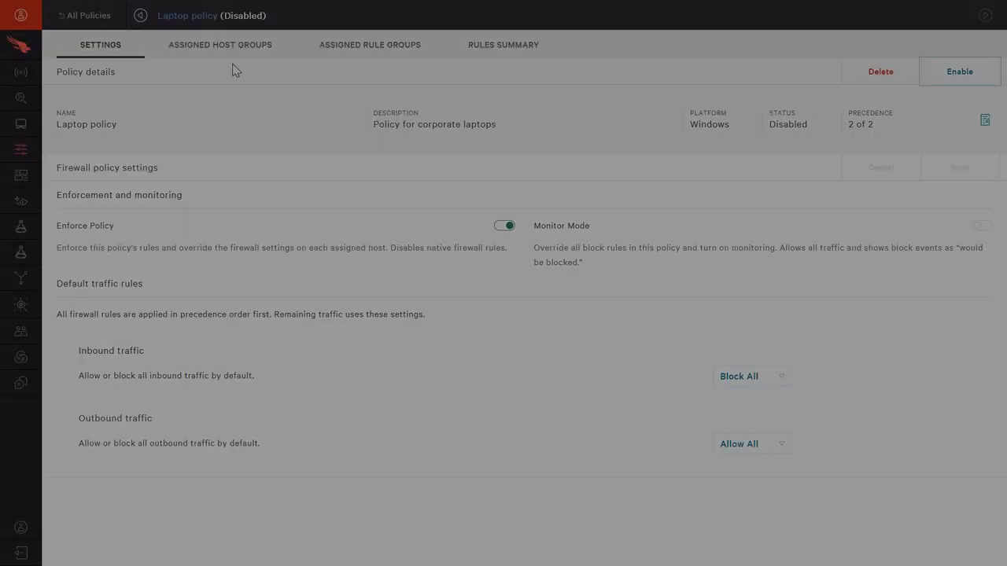
# Add the Corporate Laptops host group to Laptop policy's assigned host groups.
pyautogui.click(220, 44)
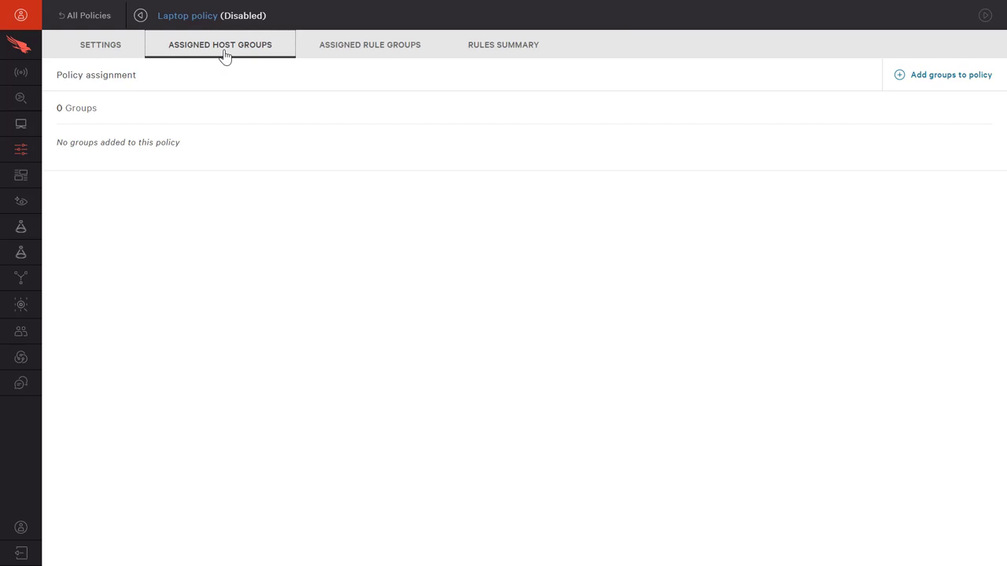
pyautogui.click(950, 75)
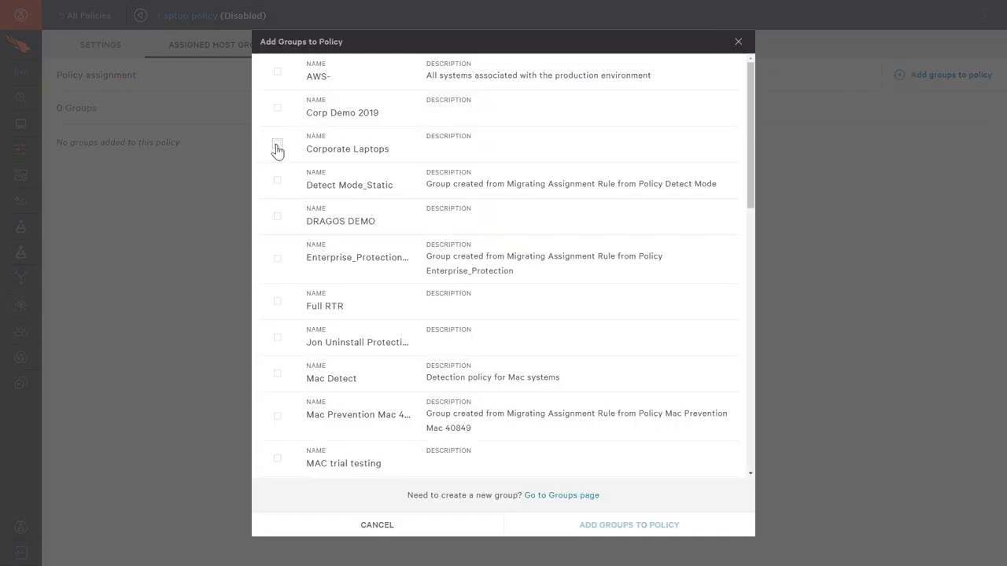
pyautogui.click(276, 145)
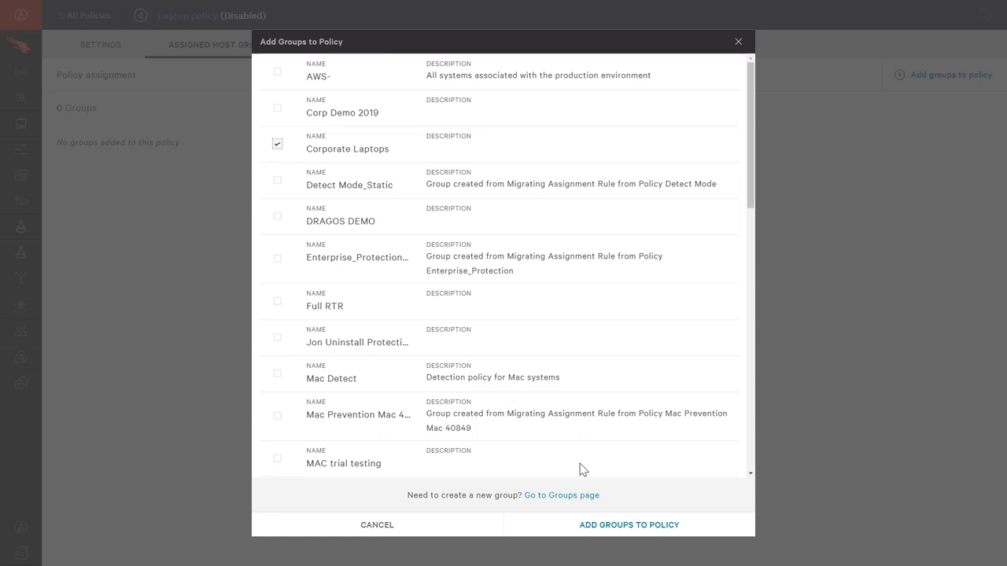
pyautogui.click(629, 526)
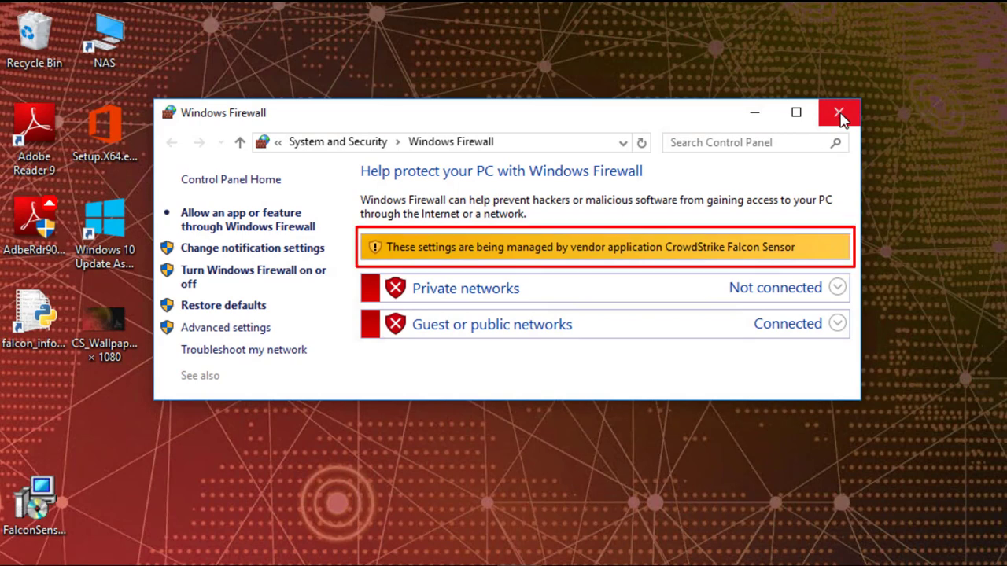
# Close the Windows Firewall overview and run 'ping 8.8.8.8', which now returns General failure.
pyautogui.click(838, 113)
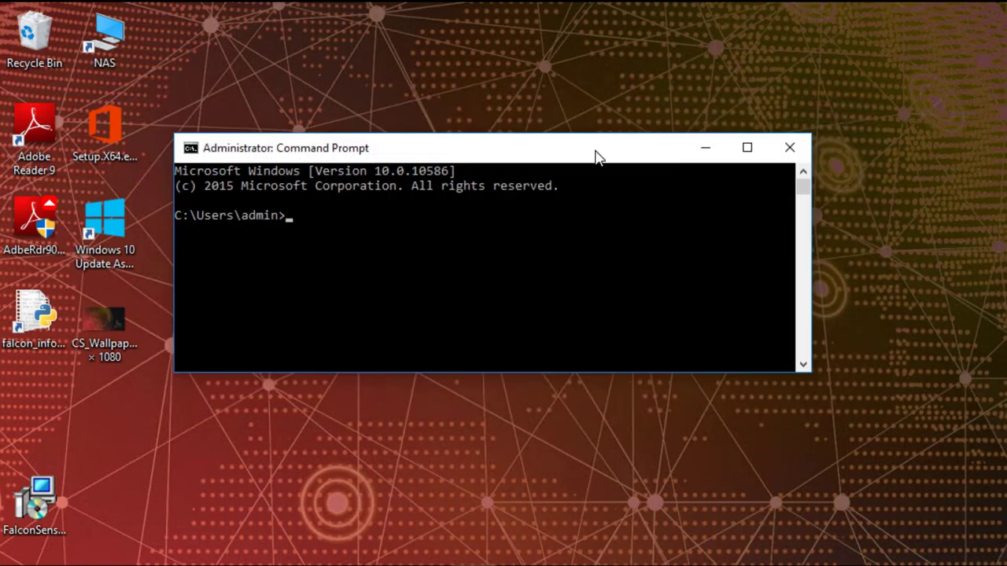
pyautogui.write('ping 8.8.8.8')
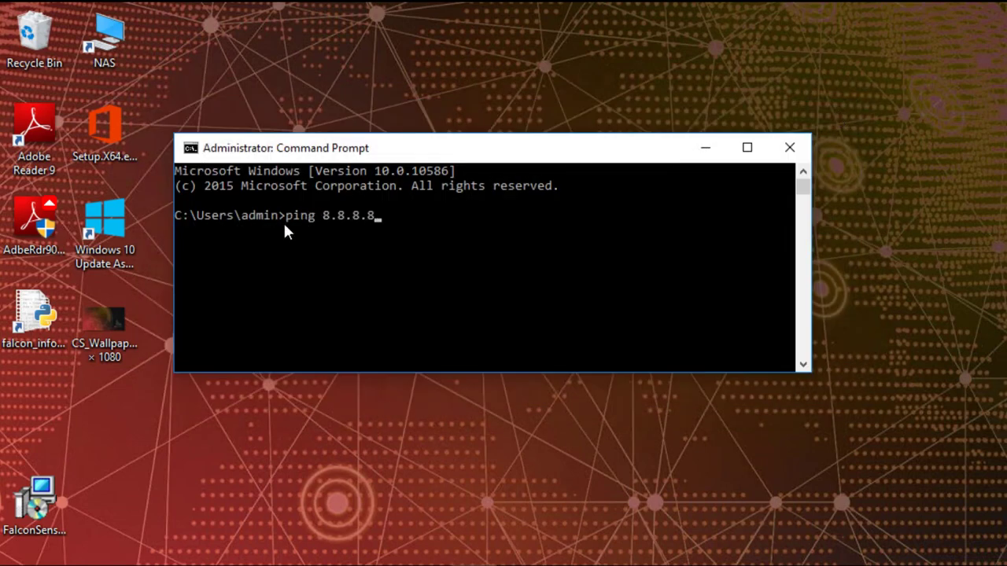
pyautogui.press('Enter')
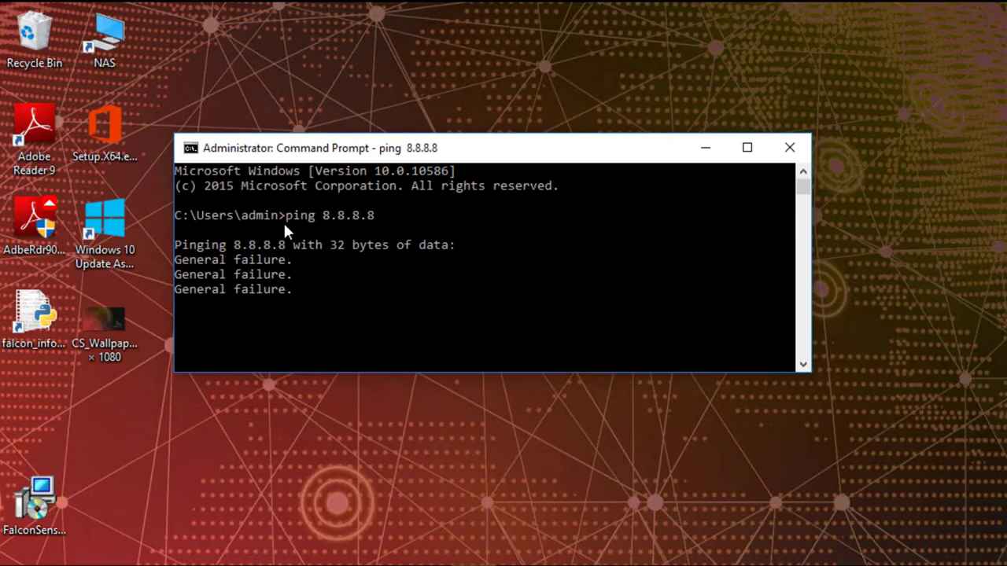